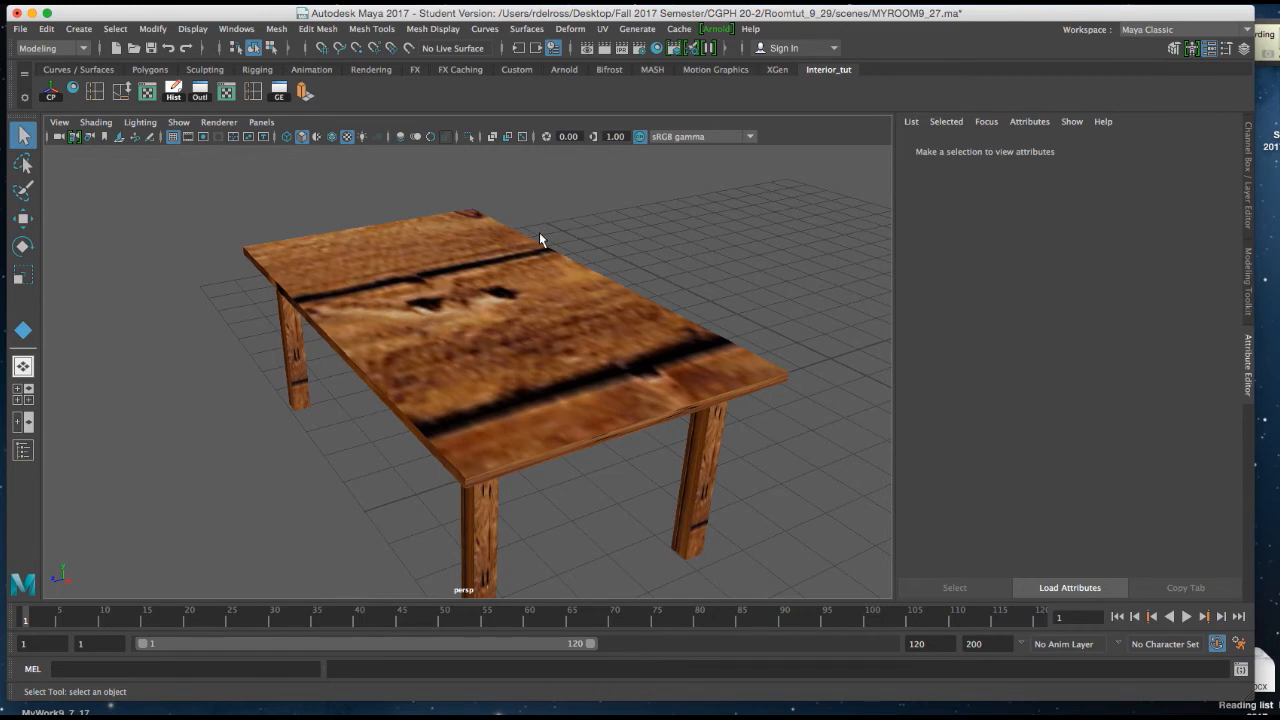
mouse_move(540, 318)
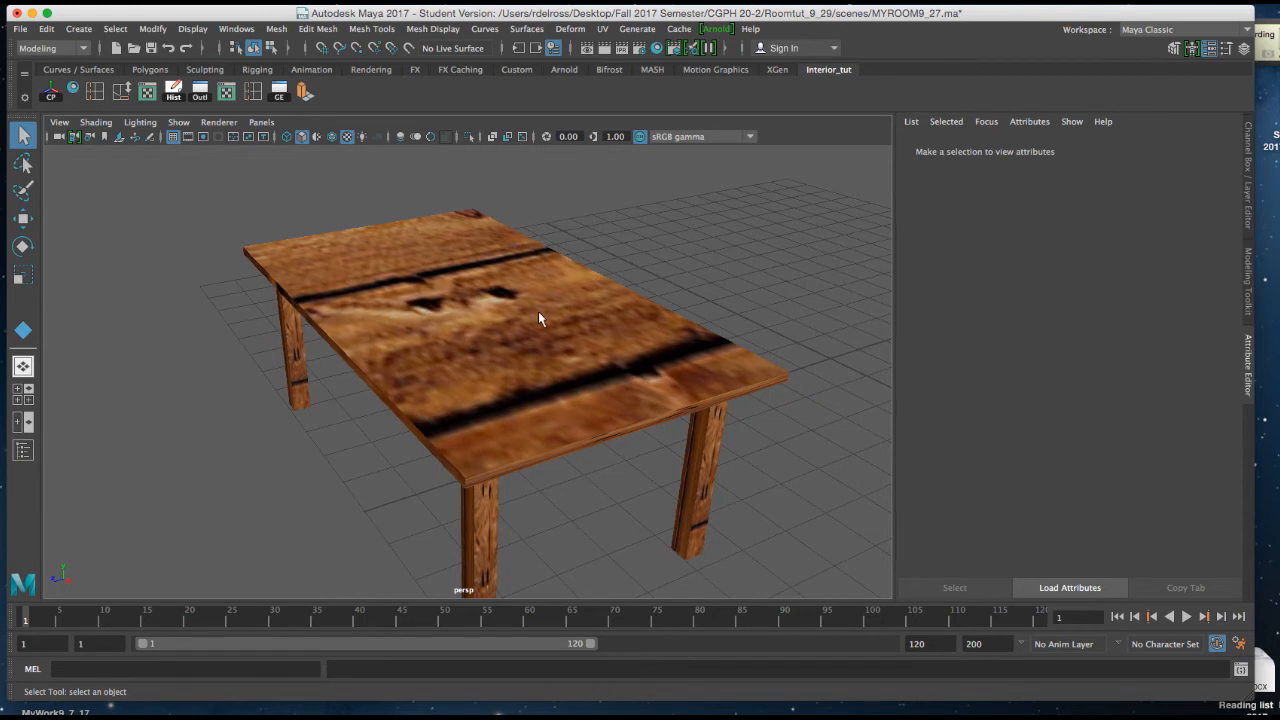
mouse_move(583, 274)
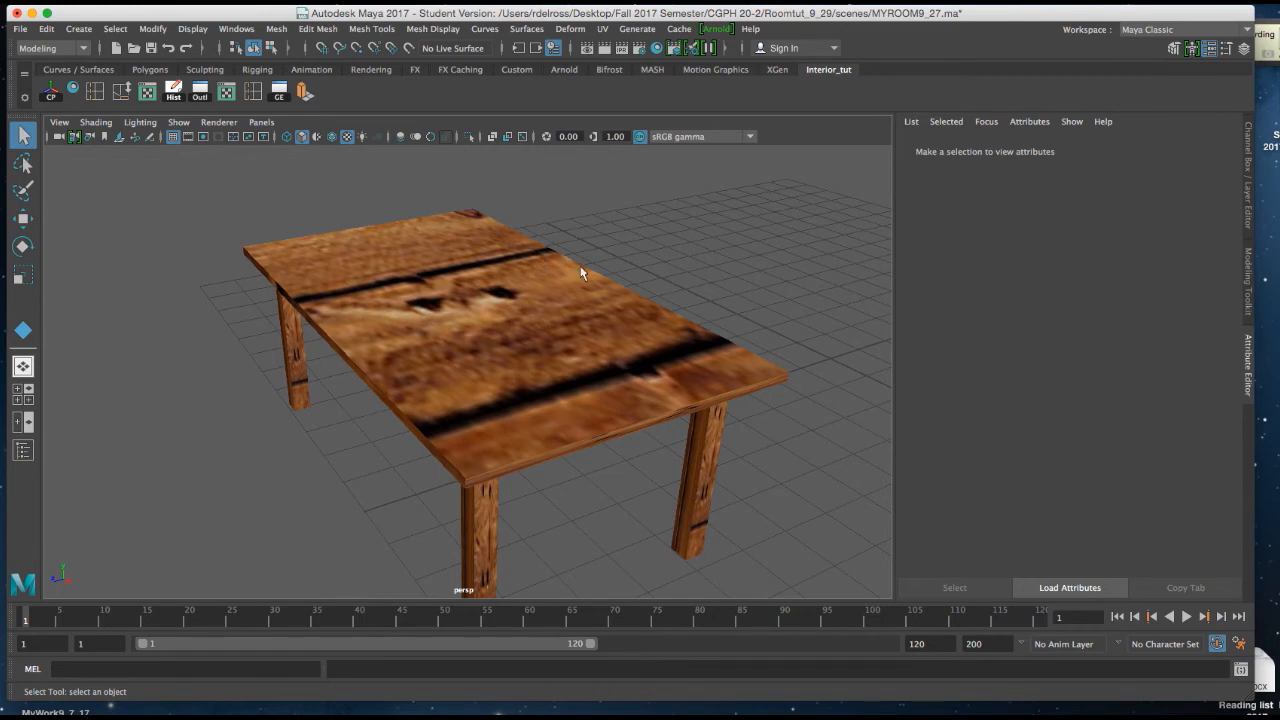
Orbit the table, then open Hypershade showing the tableduece Blinn material network.
left_click_drag(583, 274, 533, 280)
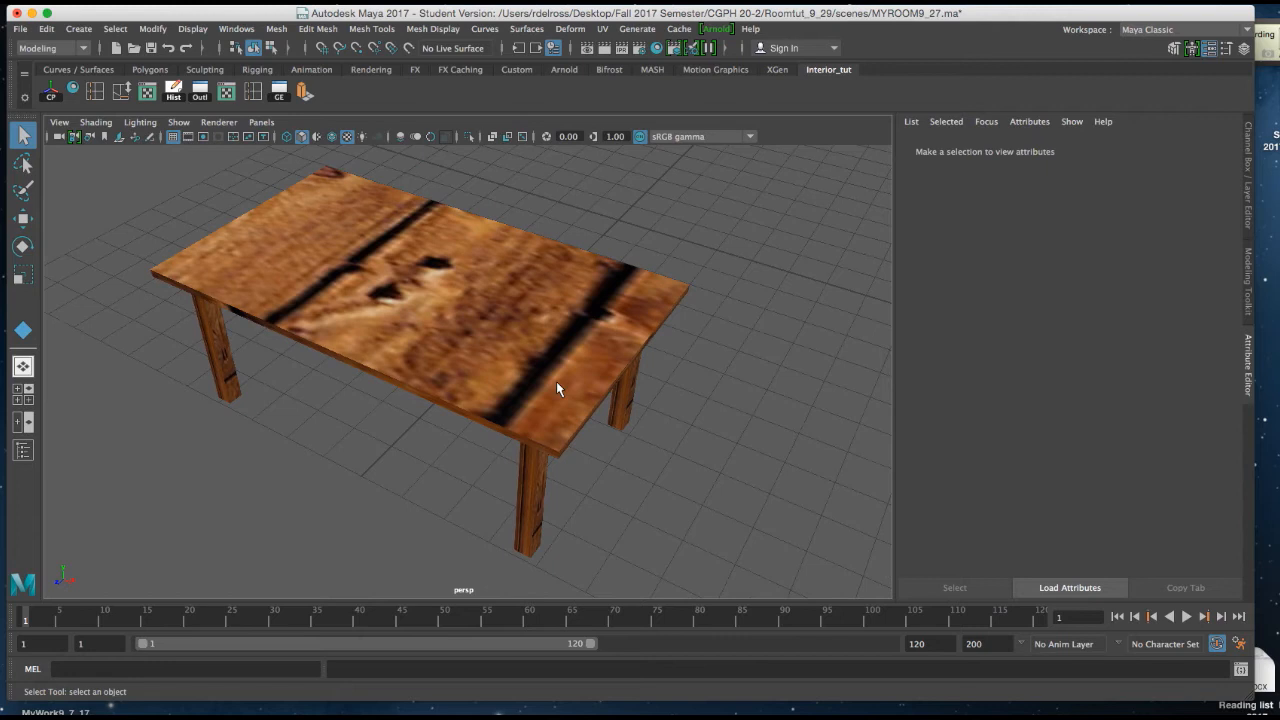
mouse_move(506, 305)
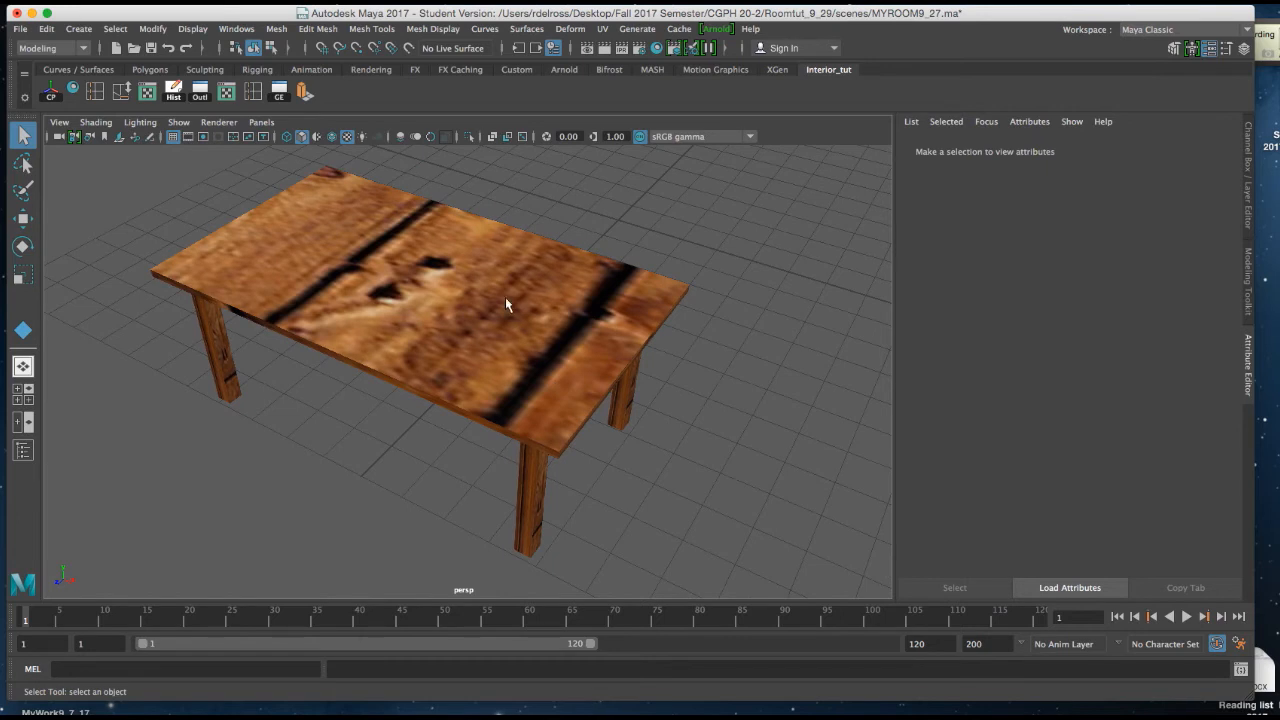
mouse_move(437, 267)
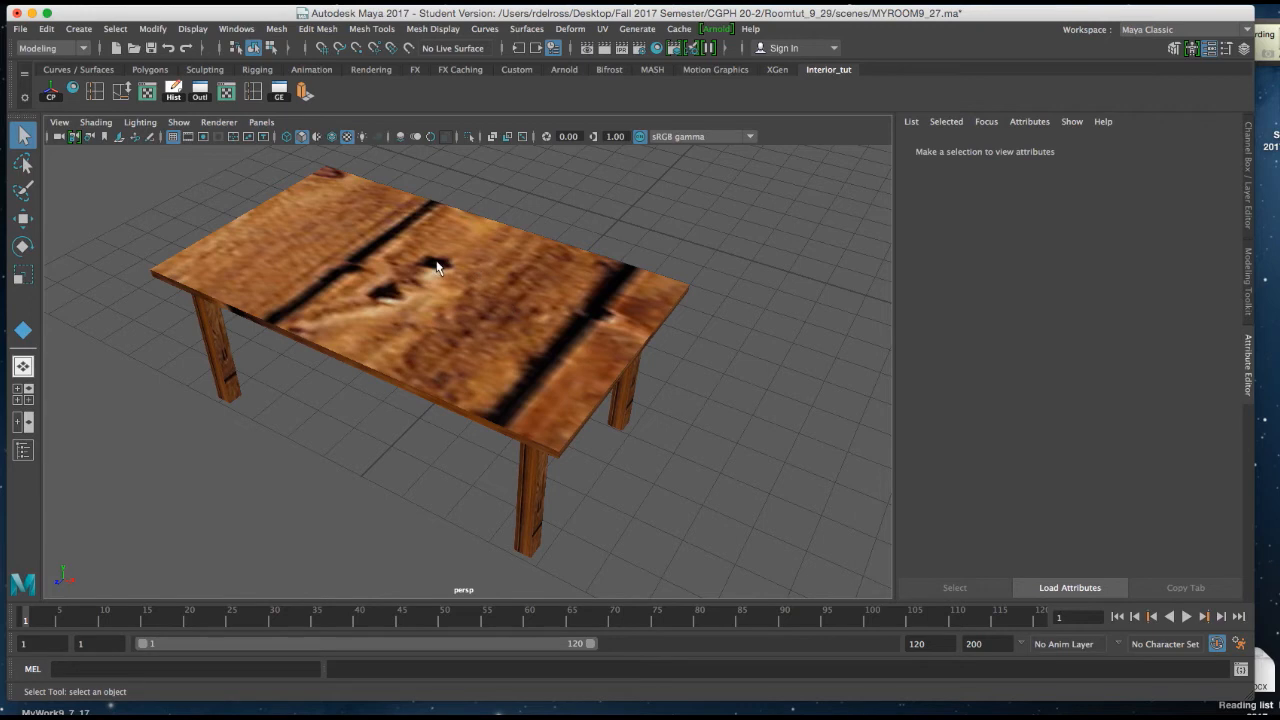
left_click(425, 255)
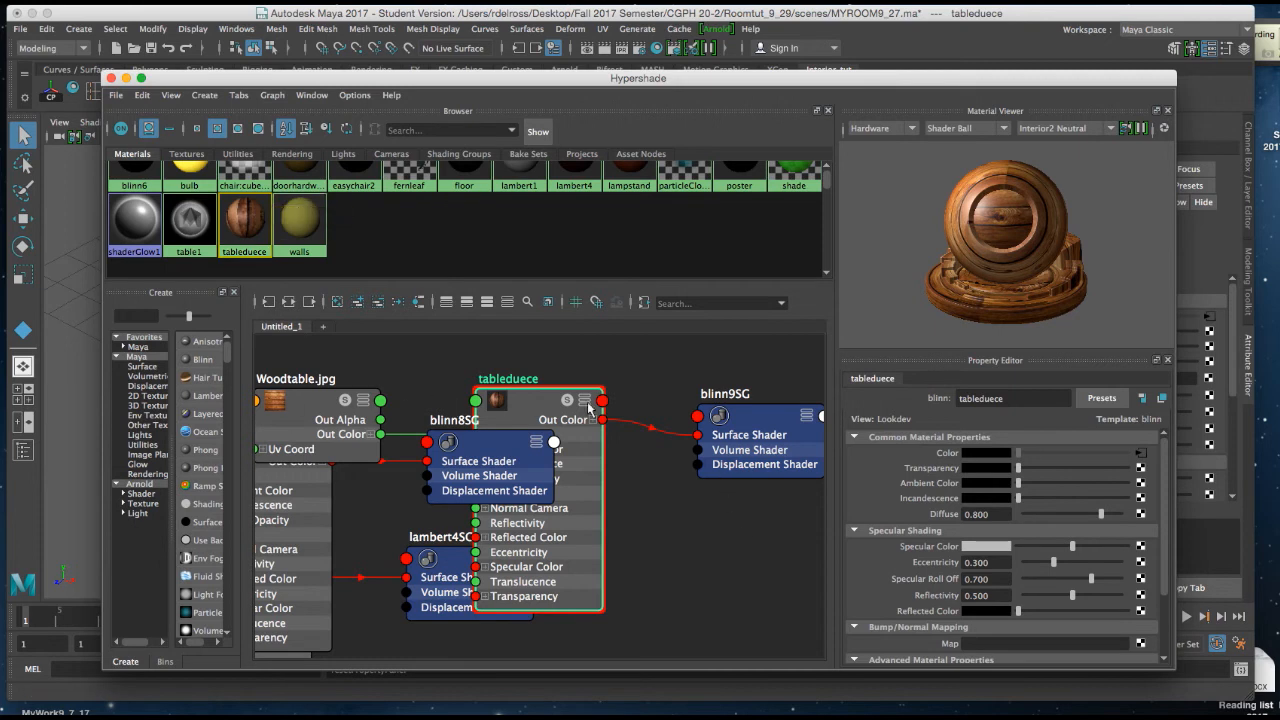
mouse_move(388, 417)
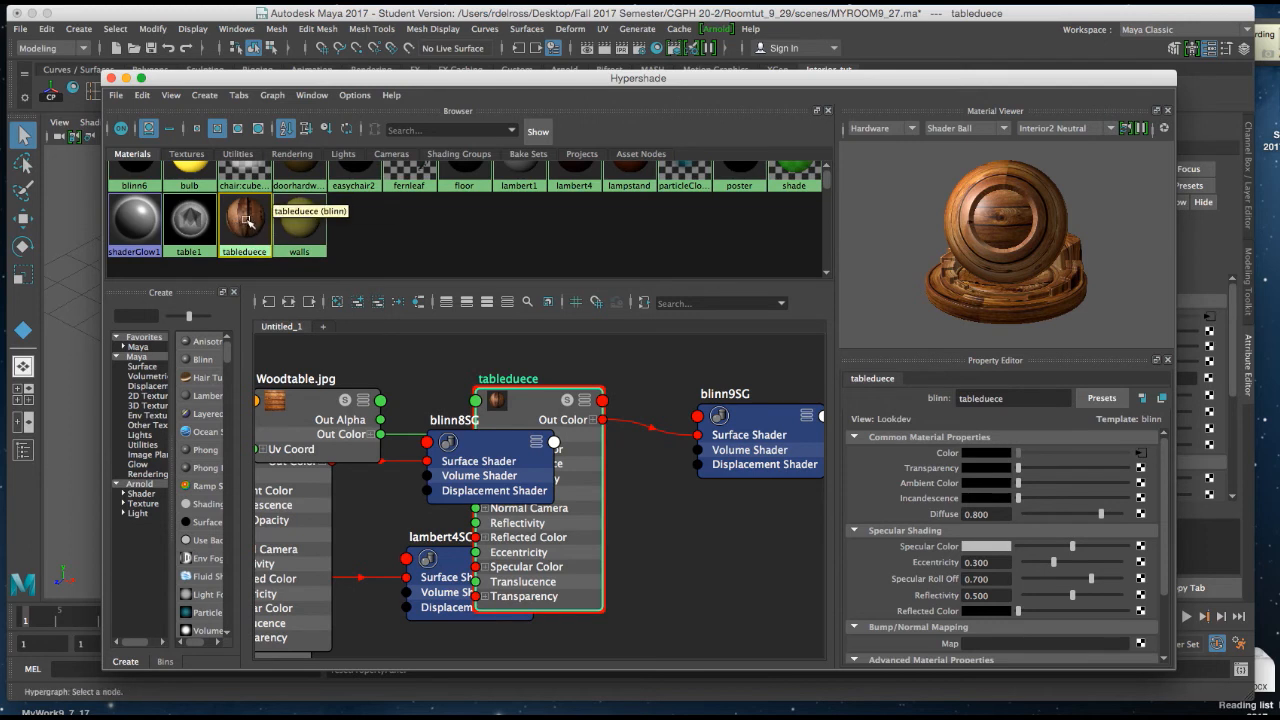
Graph the tableduece network (place2dTexture11, Woodtable.jpg, blinn9SG) and reposition Hypershade.
right_click(244, 222)
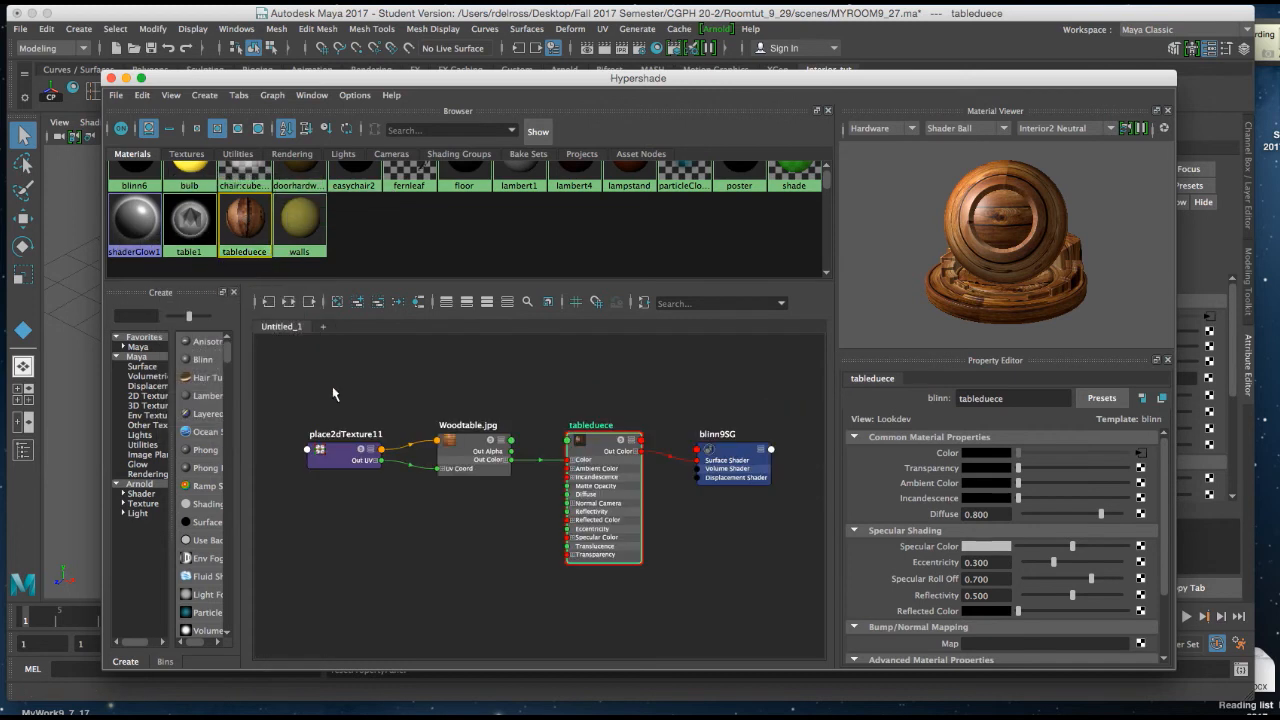
mouse_move(546, 392)
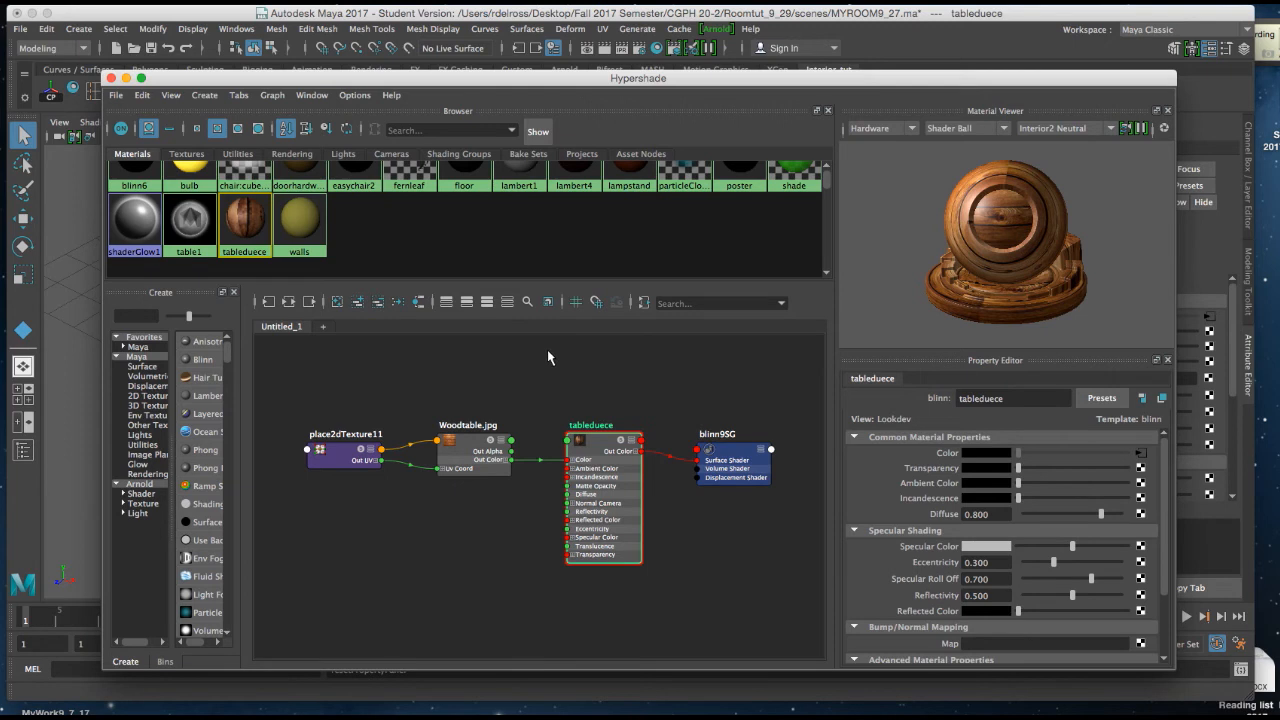
mouse_move(415, 393)
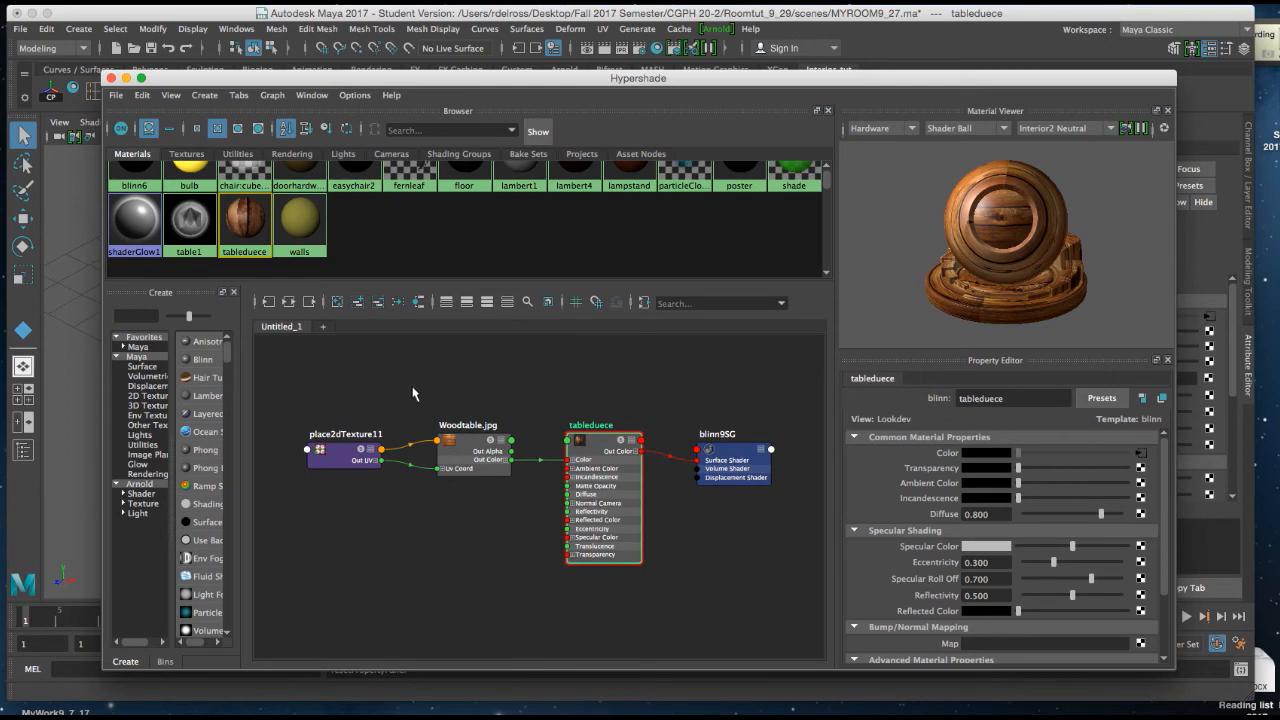
mouse_move(445, 373)
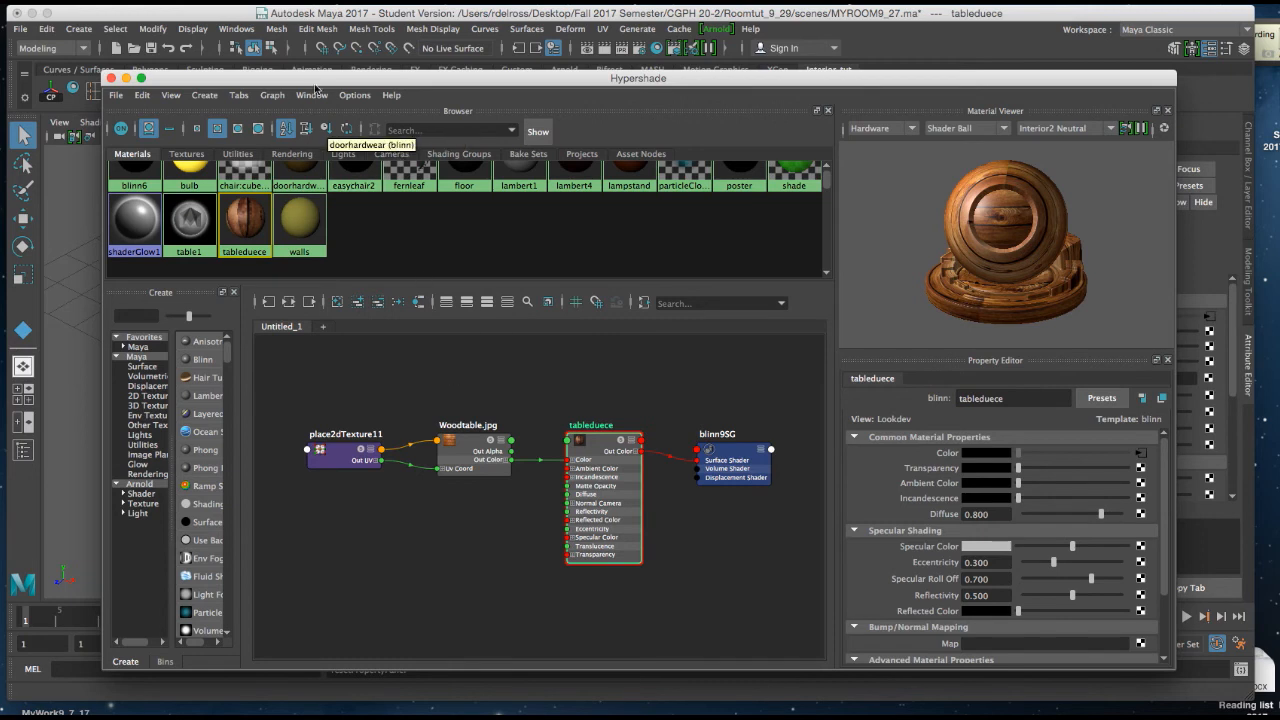
left_click_drag(638, 78, 659, 423)
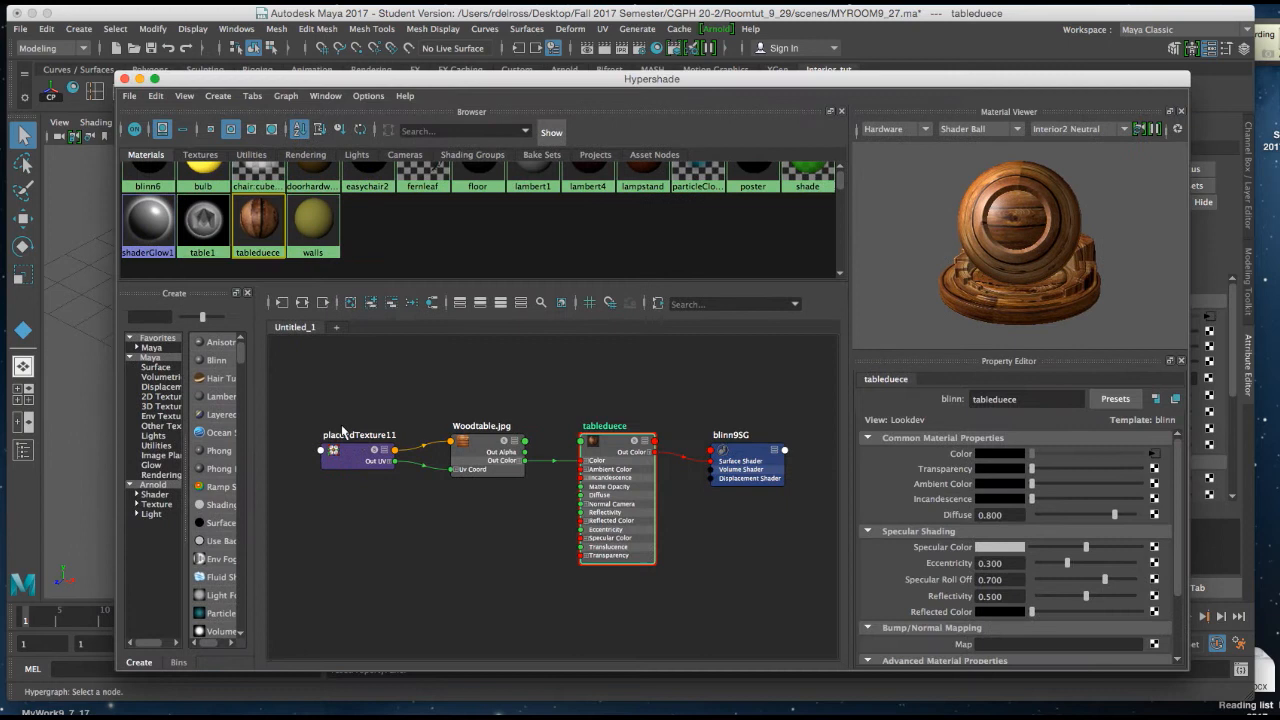
mouse_move(317, 435)
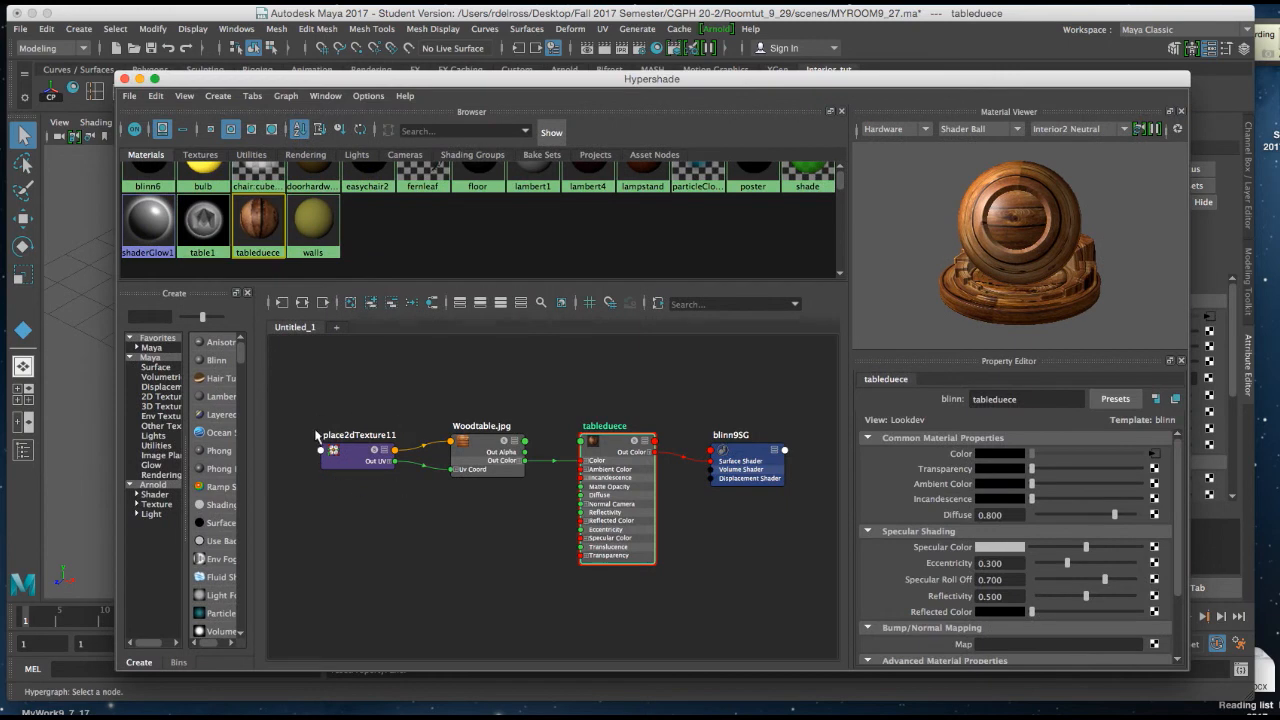
mouse_move(336, 446)
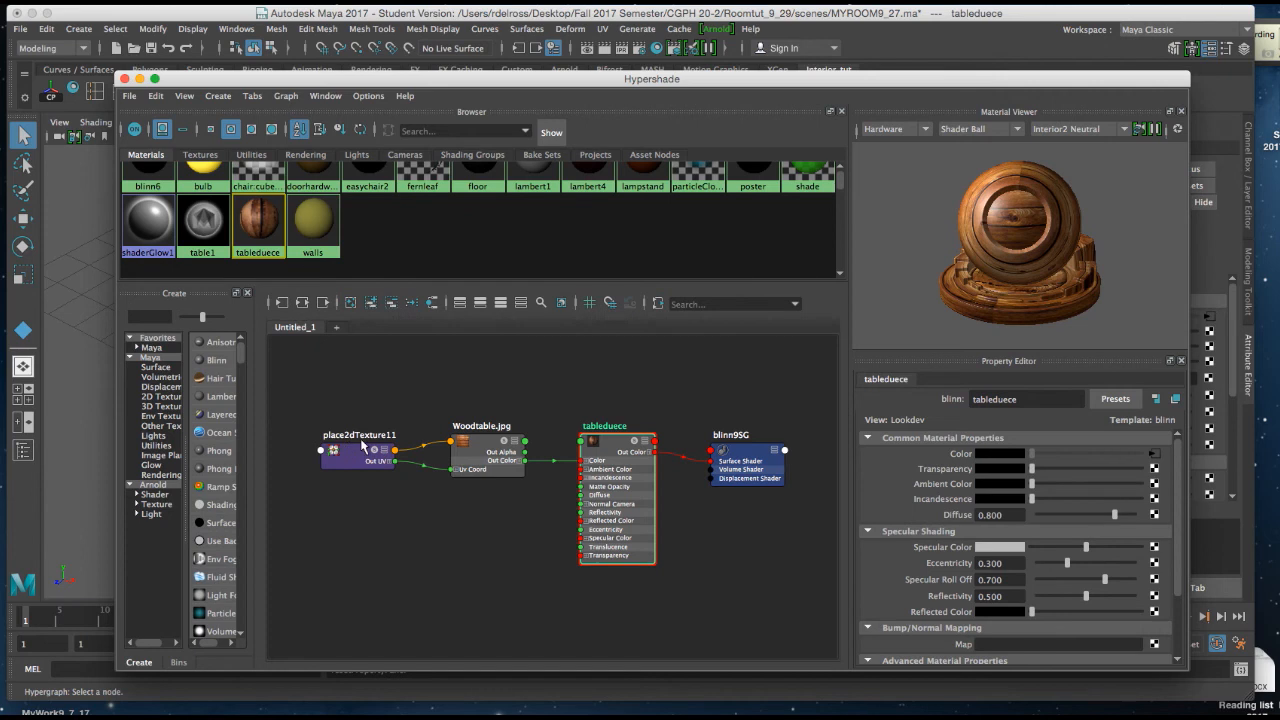
Set place2dTexture11's Repeat UV to 3 × 3 and Rotate UV to 90.
left_click(358, 449)
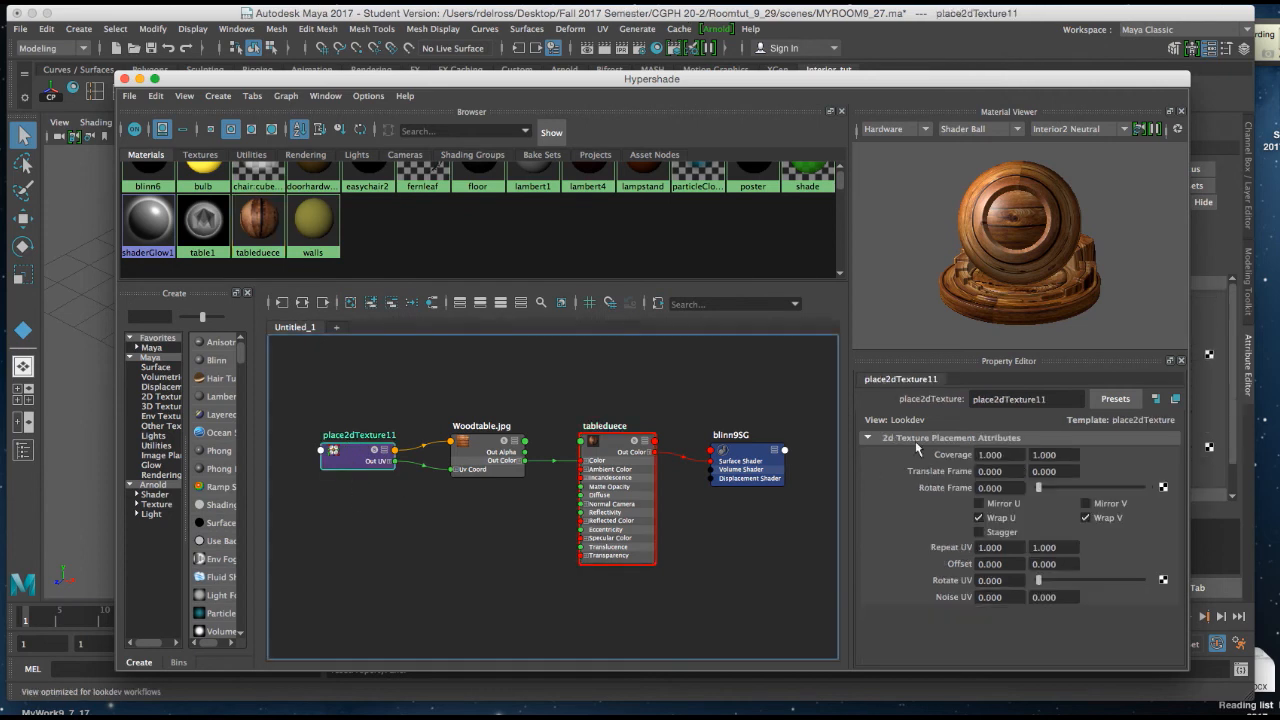
mouse_move(966, 318)
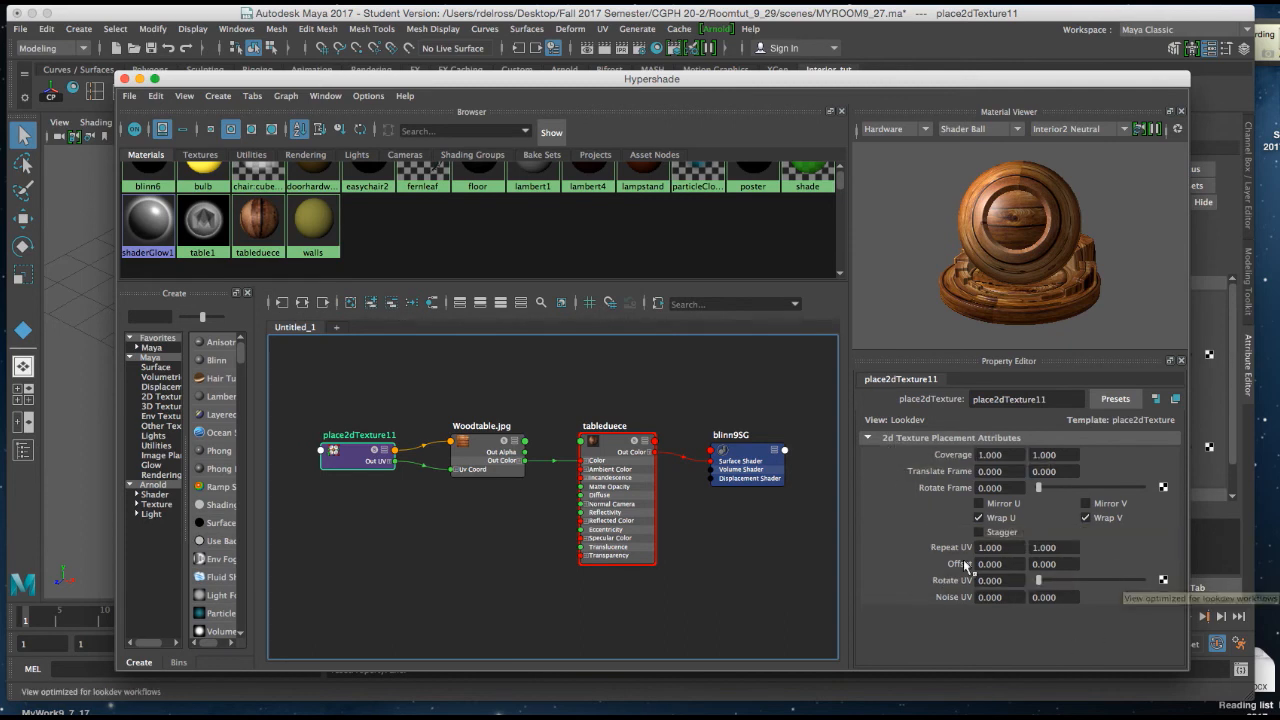
mouse_move(968, 557)
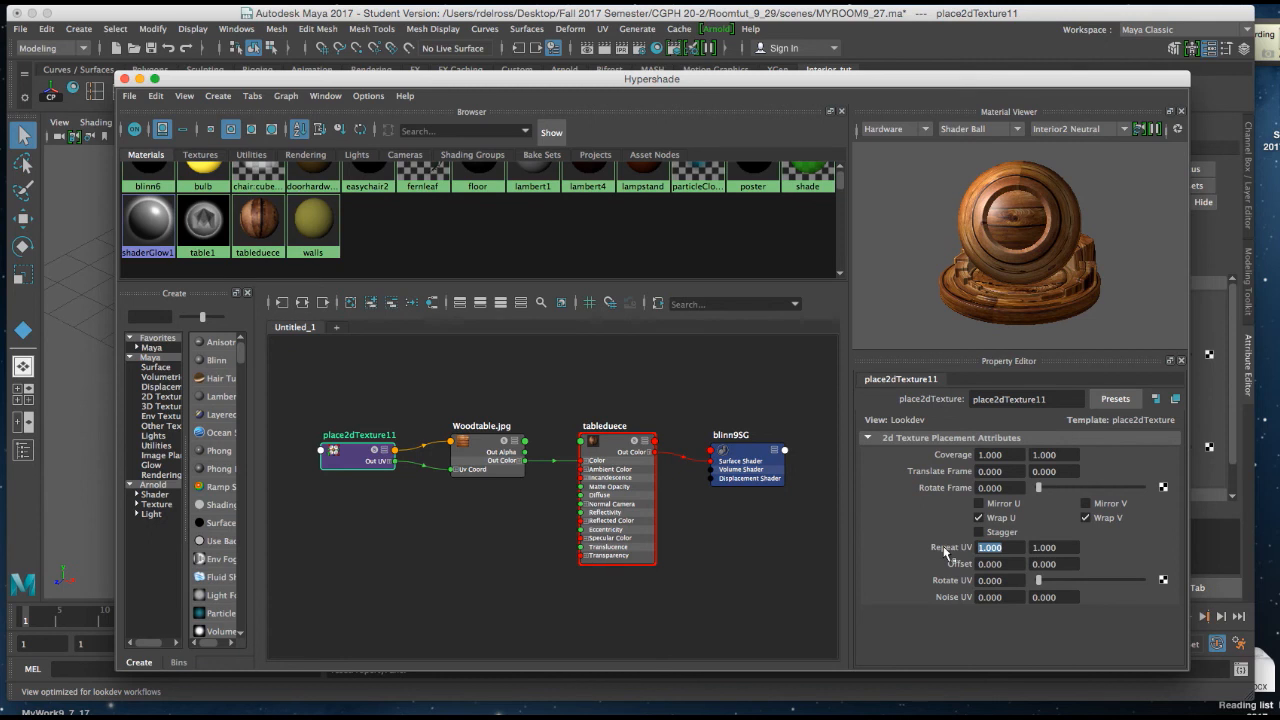
type("3")
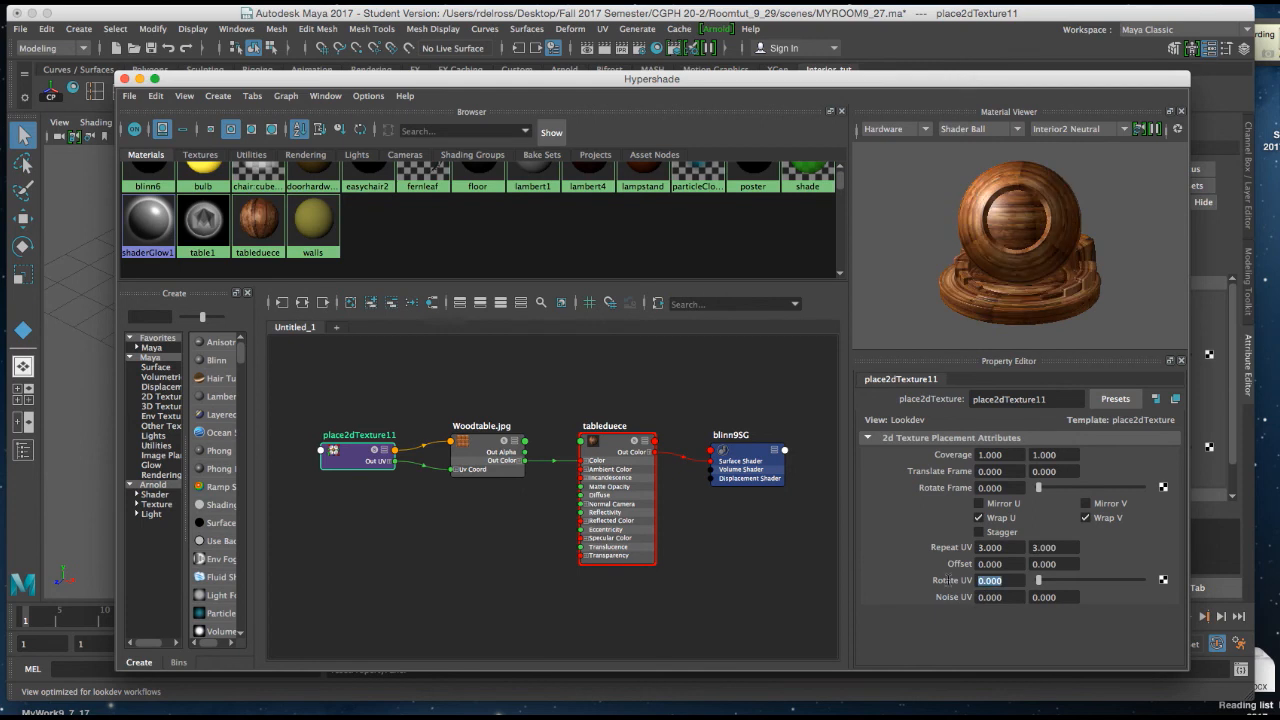
type("90")
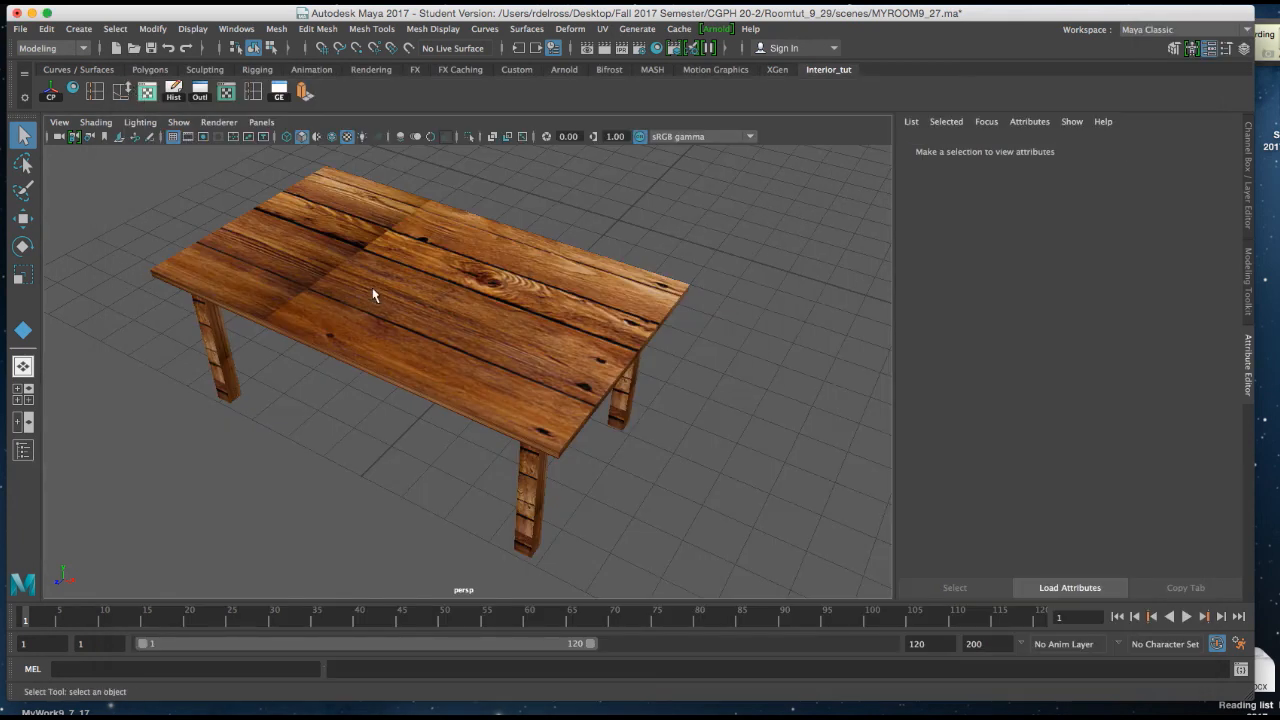
Orbit around the table to inspect the 3×3 wood tiling from above and the side.
left_click_drag(375, 295, 465, 367)
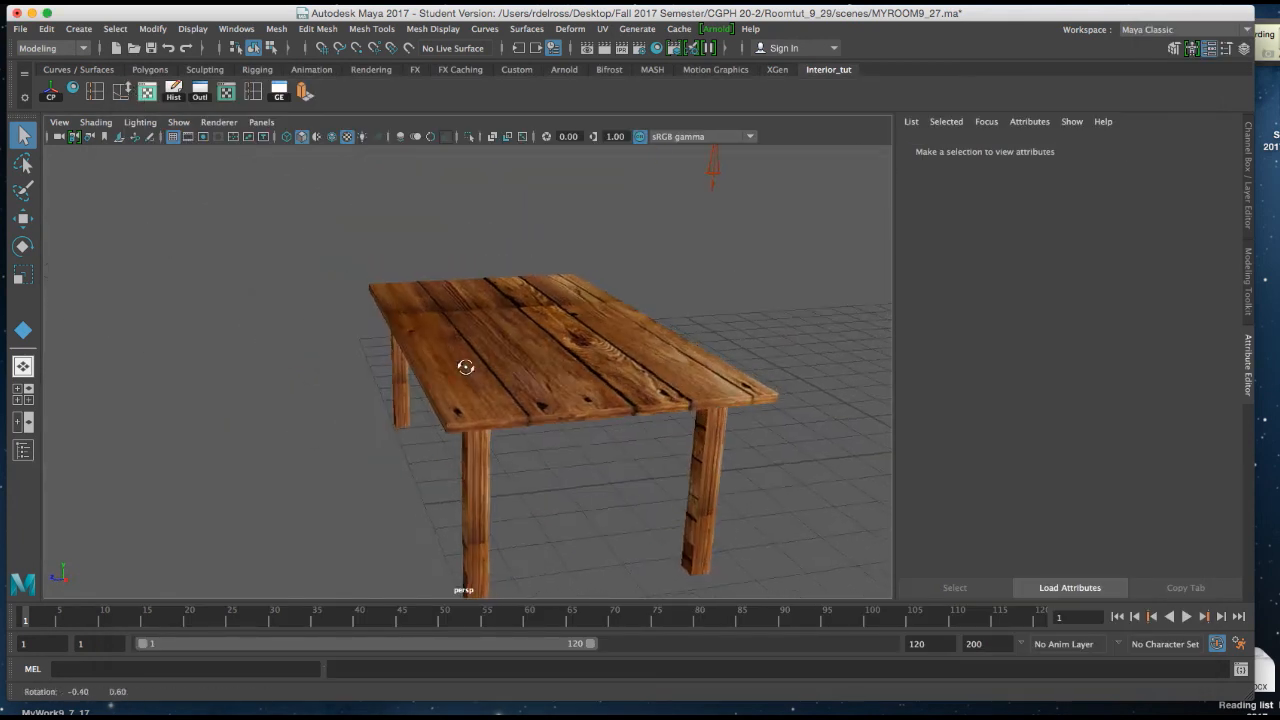
left_click_drag(465, 367, 478, 330)
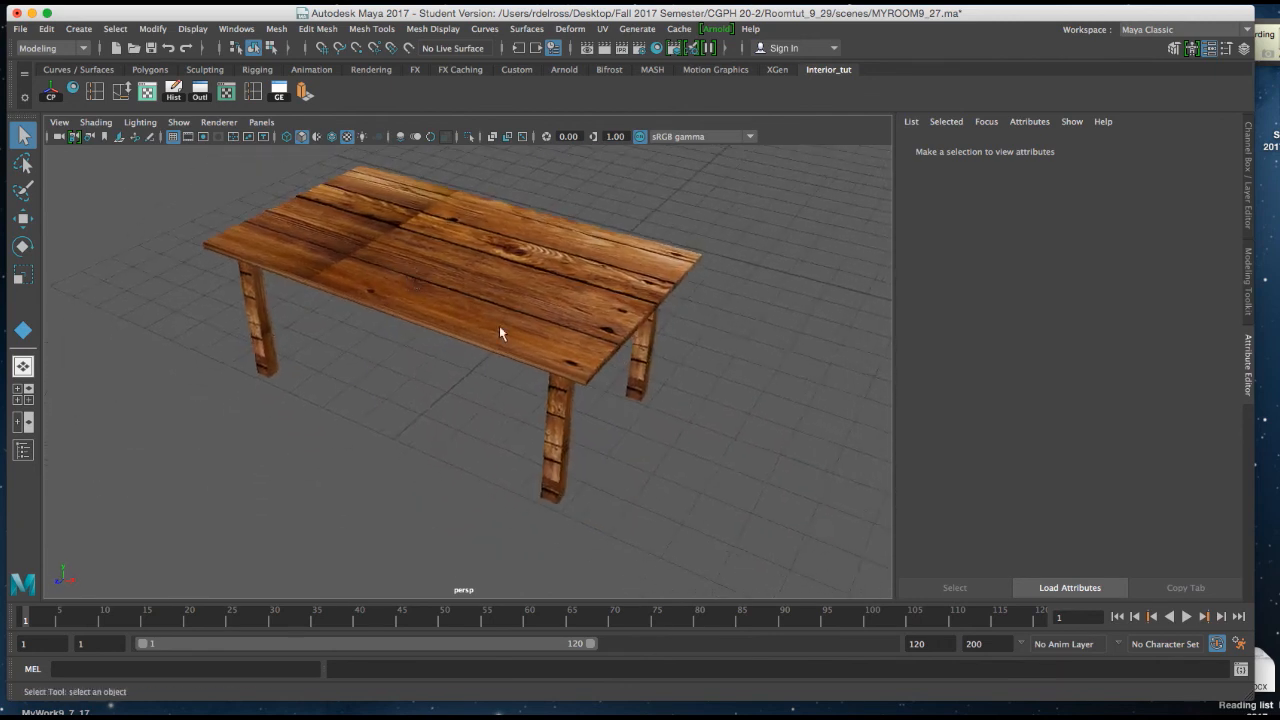
left_click_drag(500, 333, 543, 407)
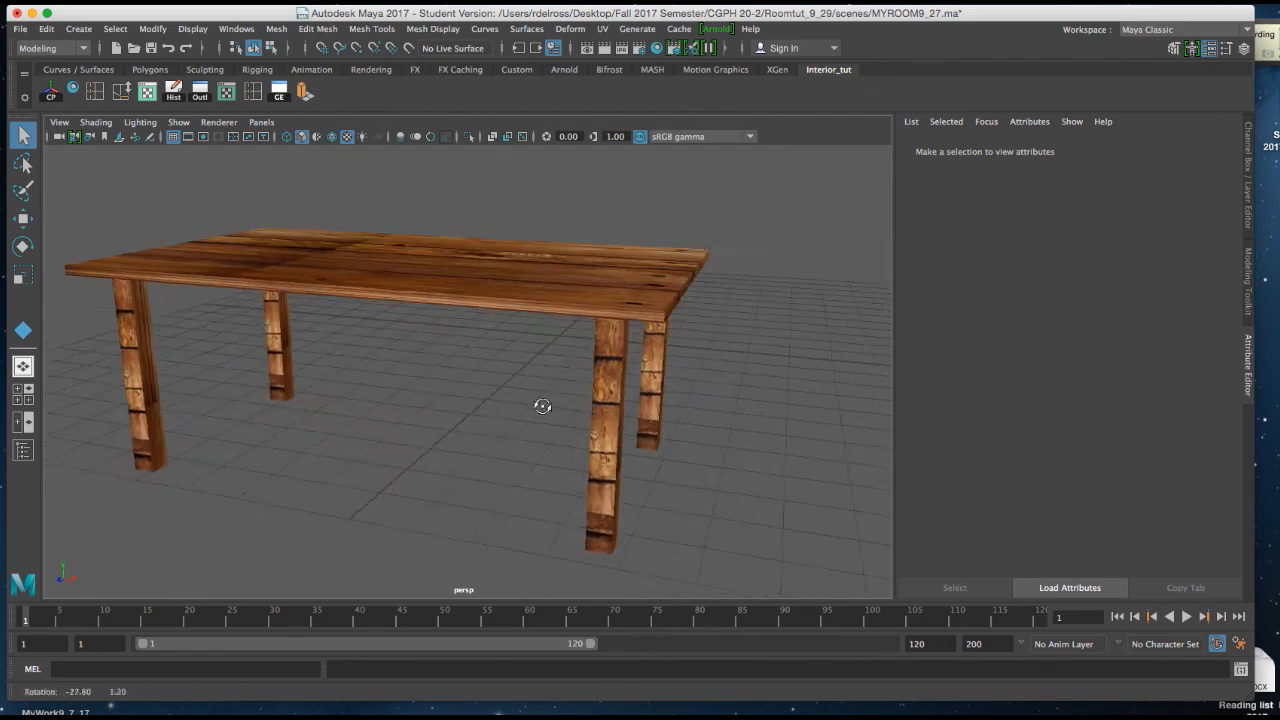